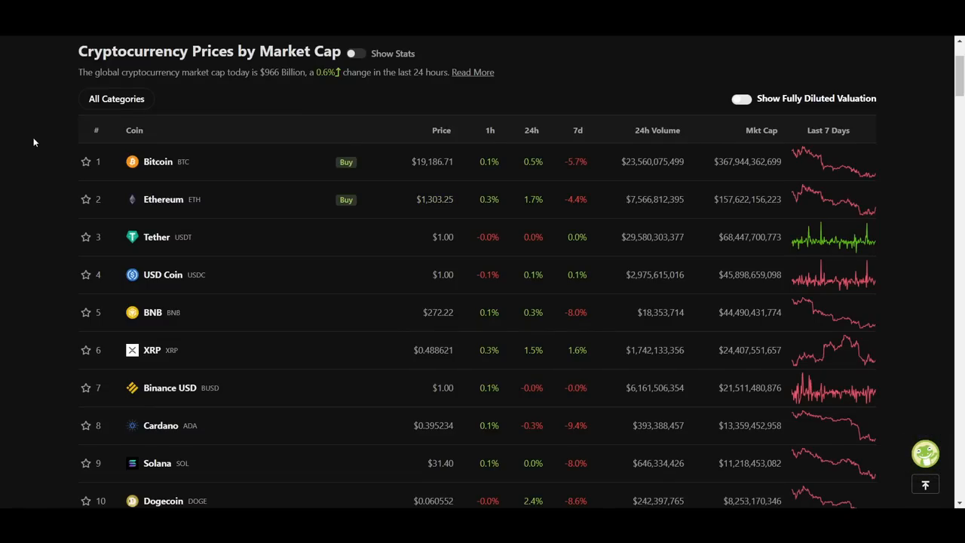
mouse_move(46, 350)
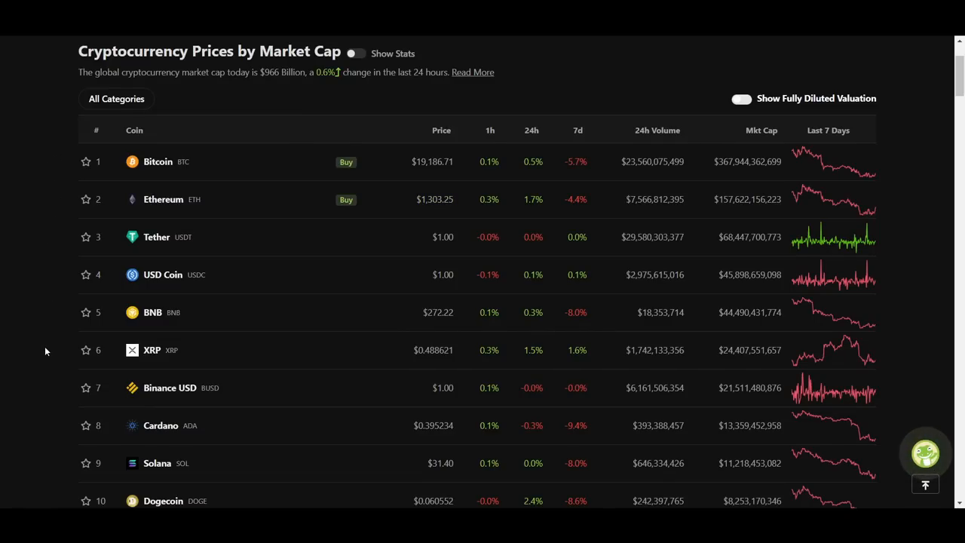
mouse_move(39, 151)
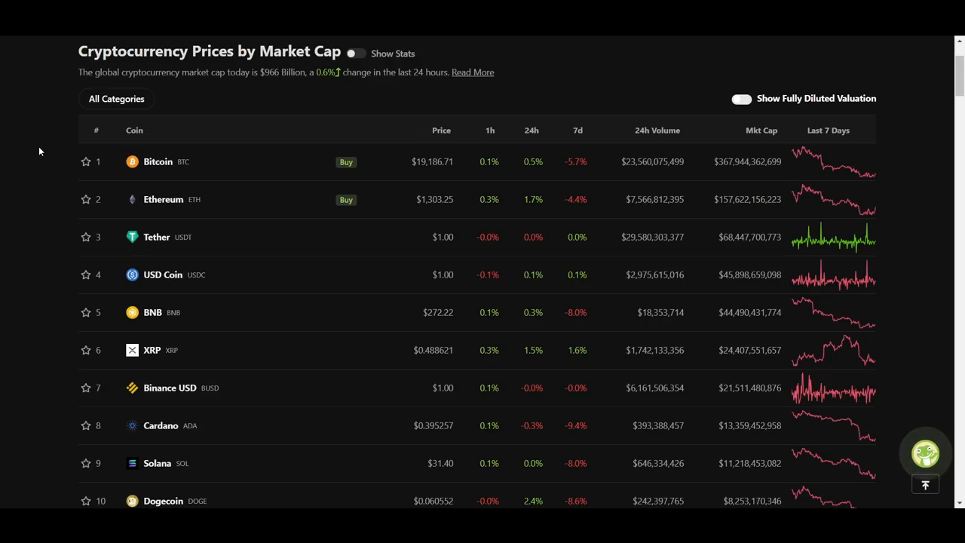
mouse_move(305, 158)
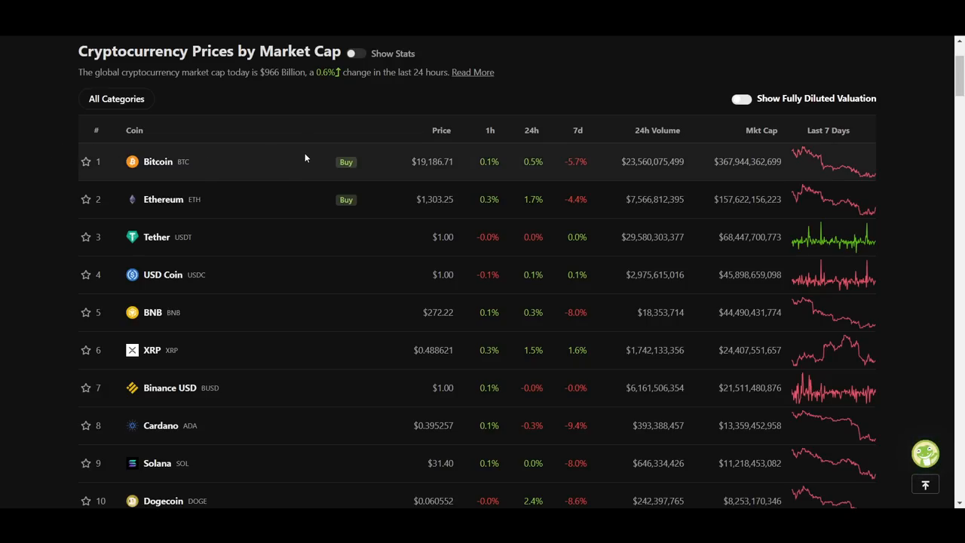
mouse_move(248, 340)
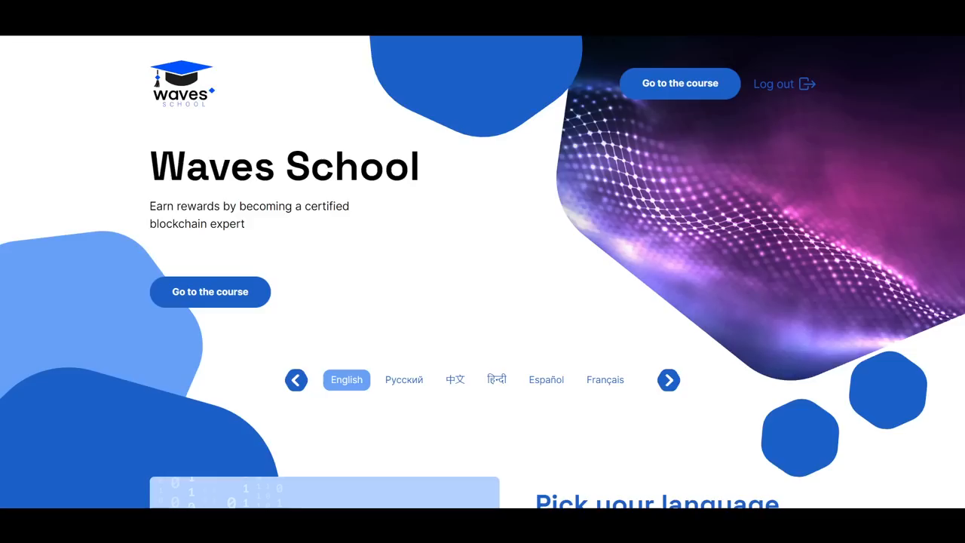
mouse_move(72, 163)
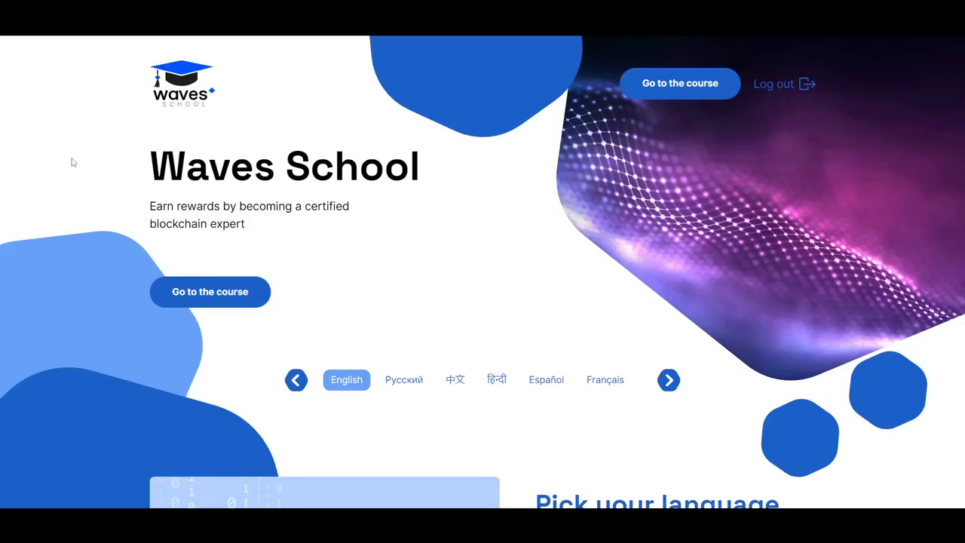
mouse_move(139, 235)
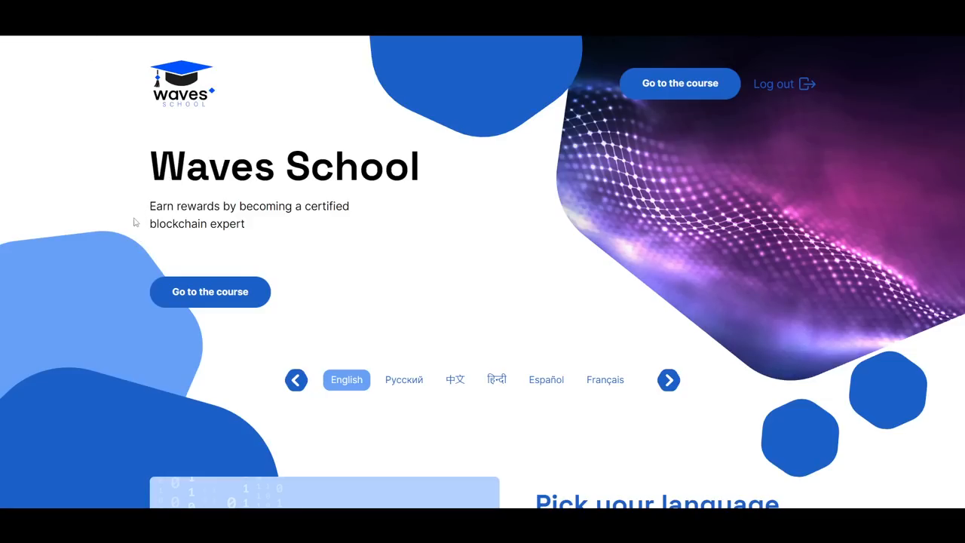
- Scroll the Waves School homepage down to the Why Waves? section of ecosystem strengths
scroll(down, 3)
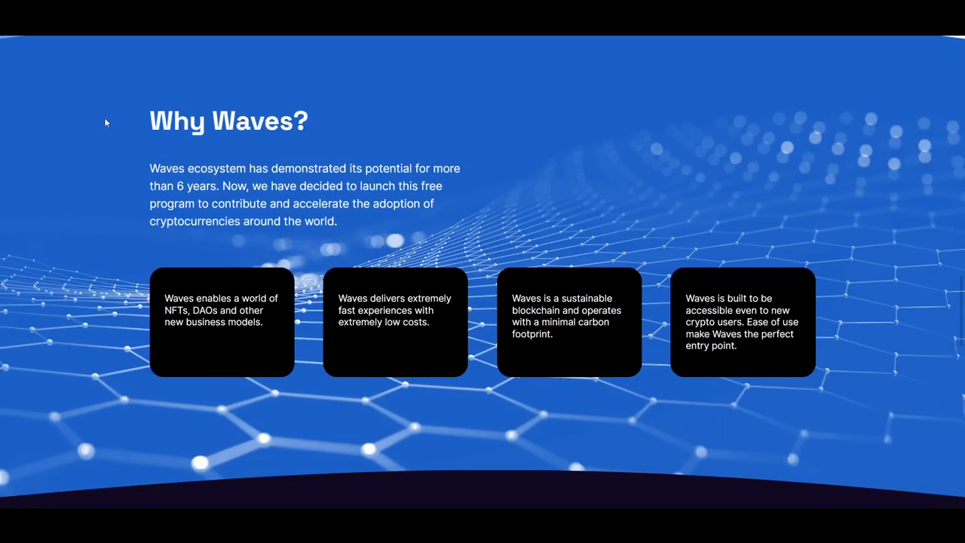
mouse_move(109, 239)
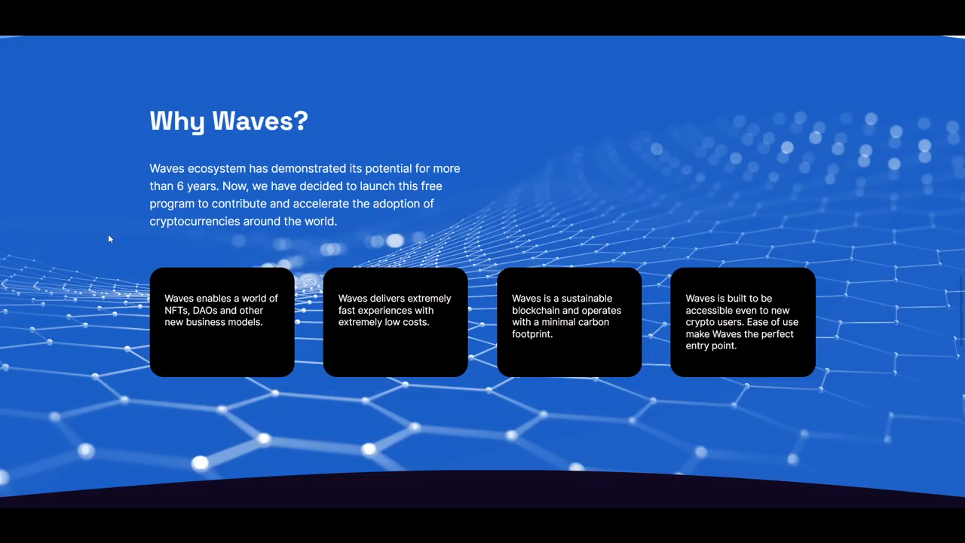
mouse_move(147, 71)
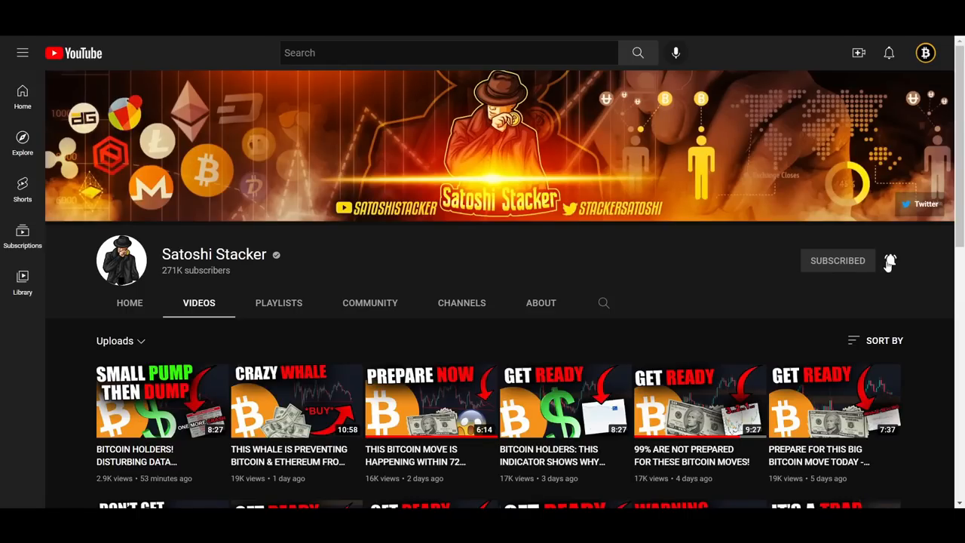
click(889, 259)
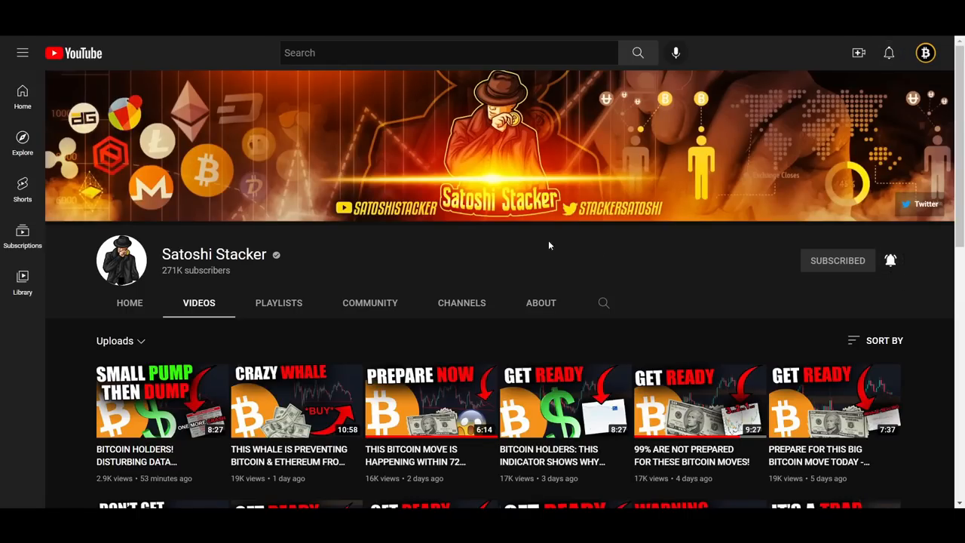
mouse_move(358, 244)
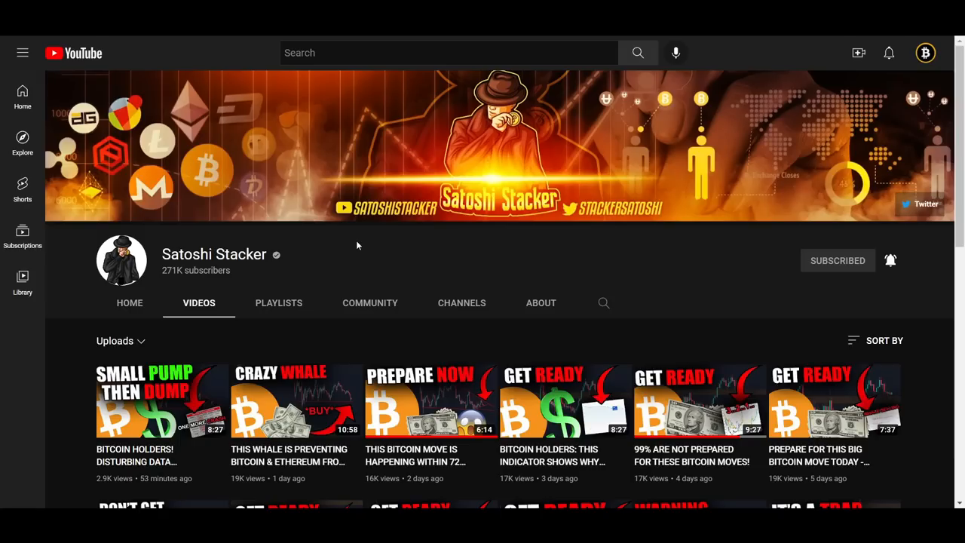
mouse_move(292, 232)
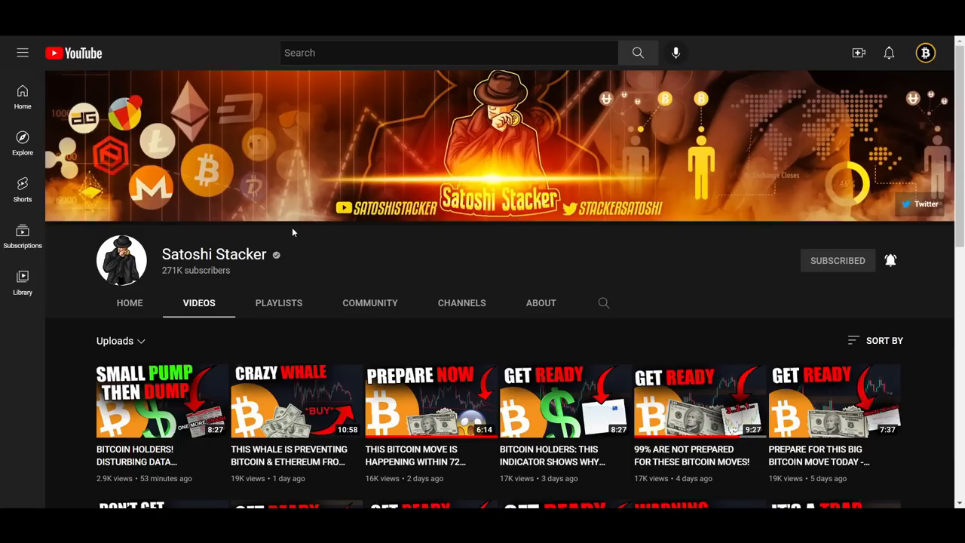
mouse_move(234, 71)
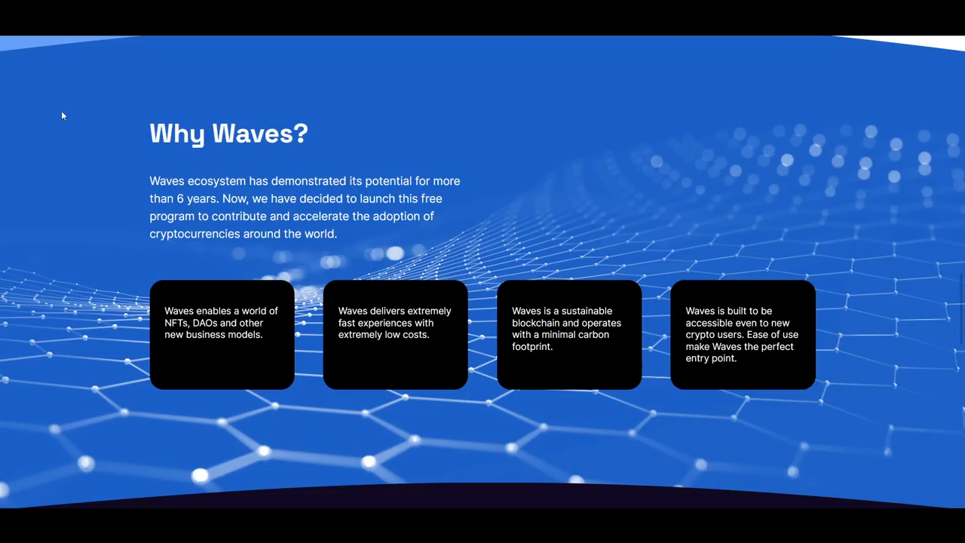
mouse_move(87, 205)
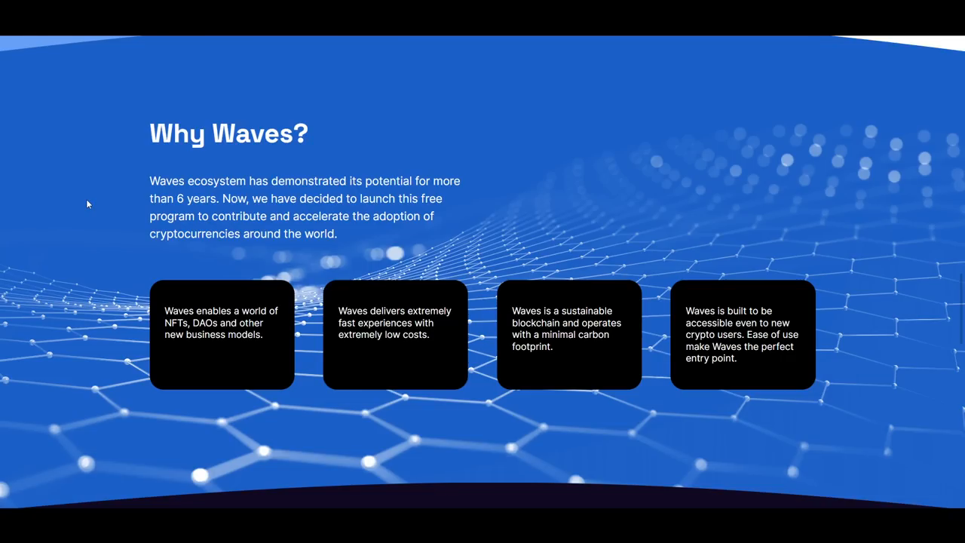
scroll(down, 3)
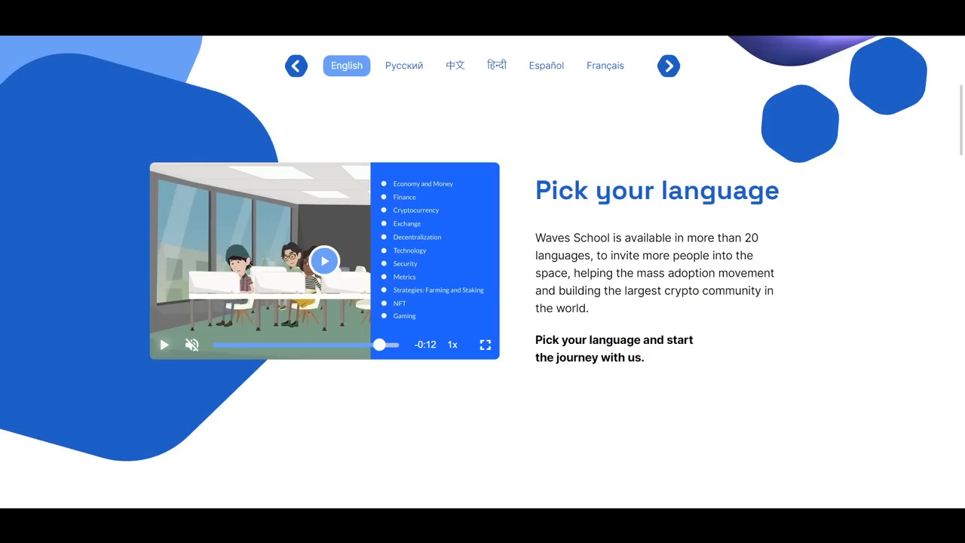
mouse_move(130, 113)
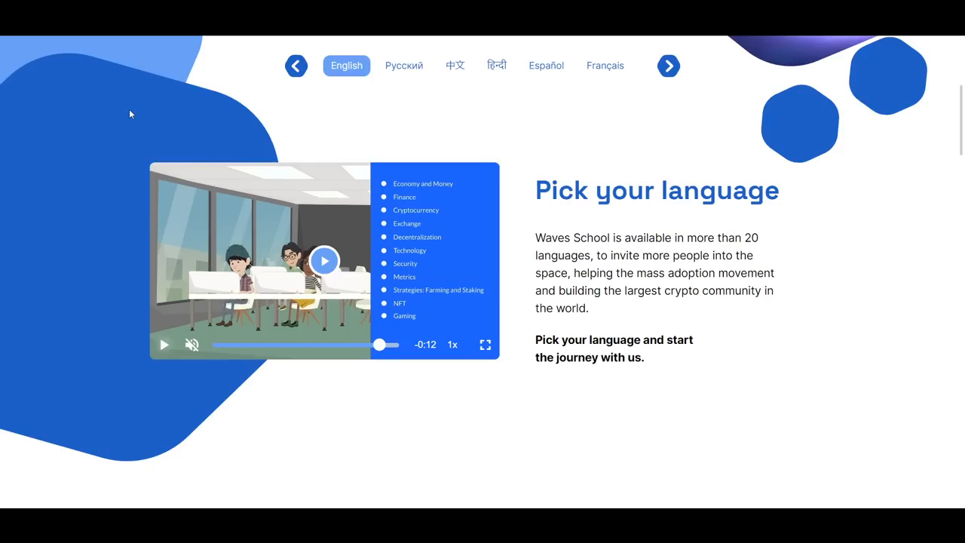
mouse_move(154, 115)
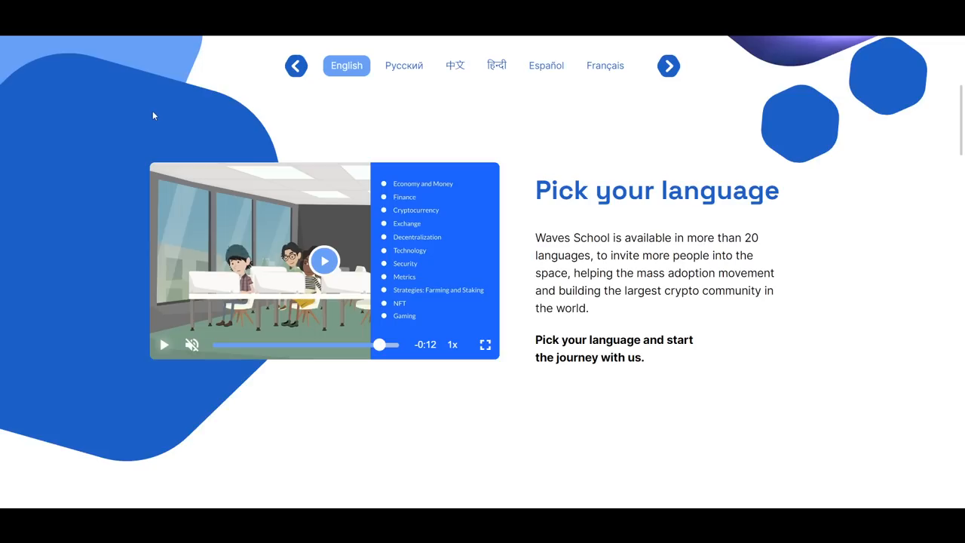
mouse_move(106, 121)
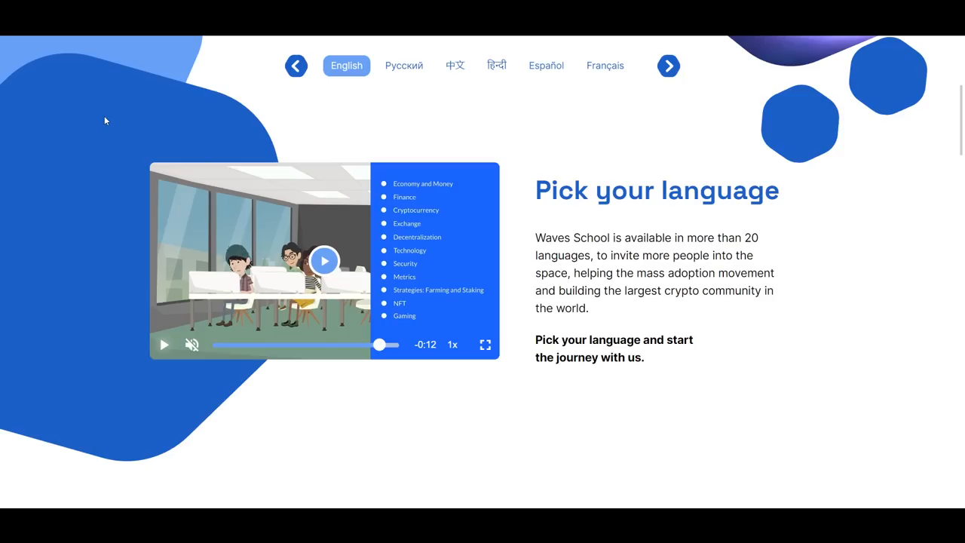
mouse_move(450, 154)
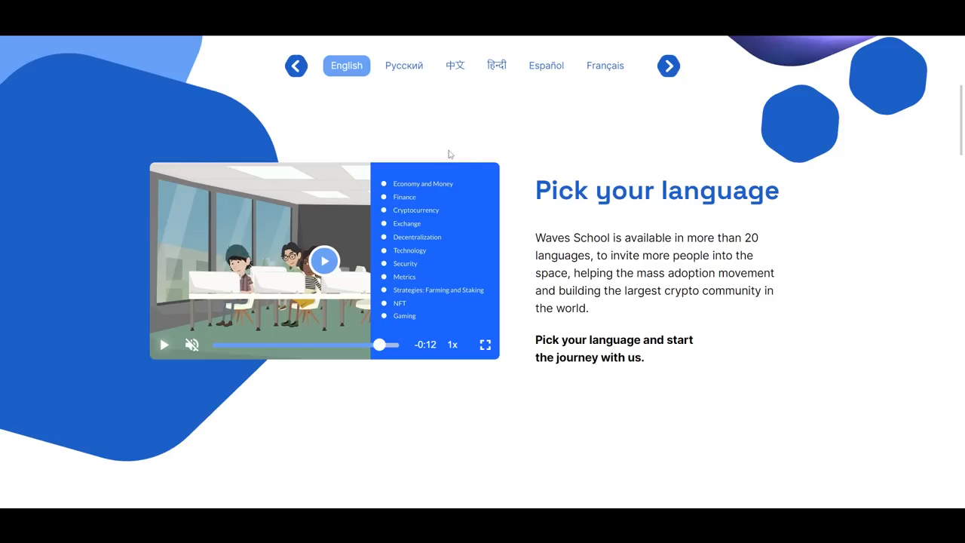
mouse_move(473, 211)
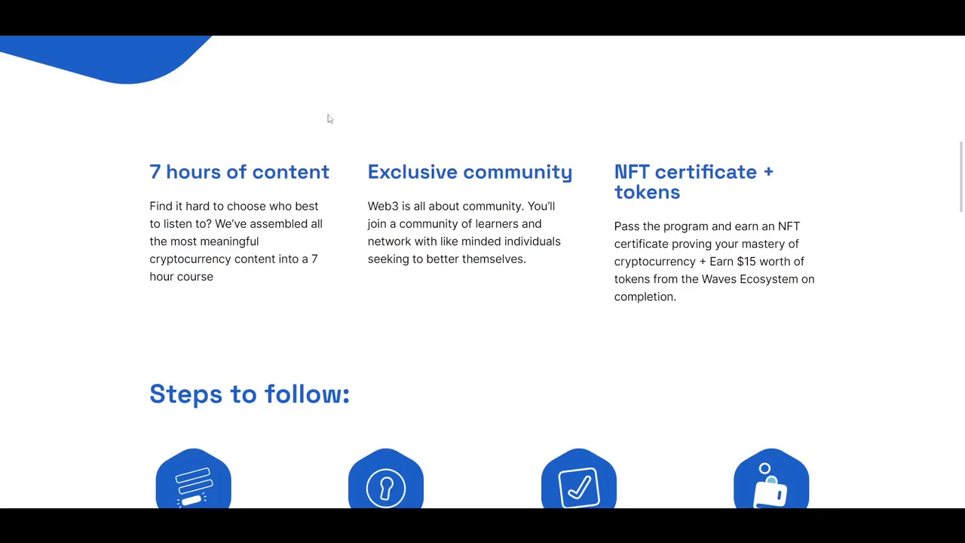
mouse_move(349, 118)
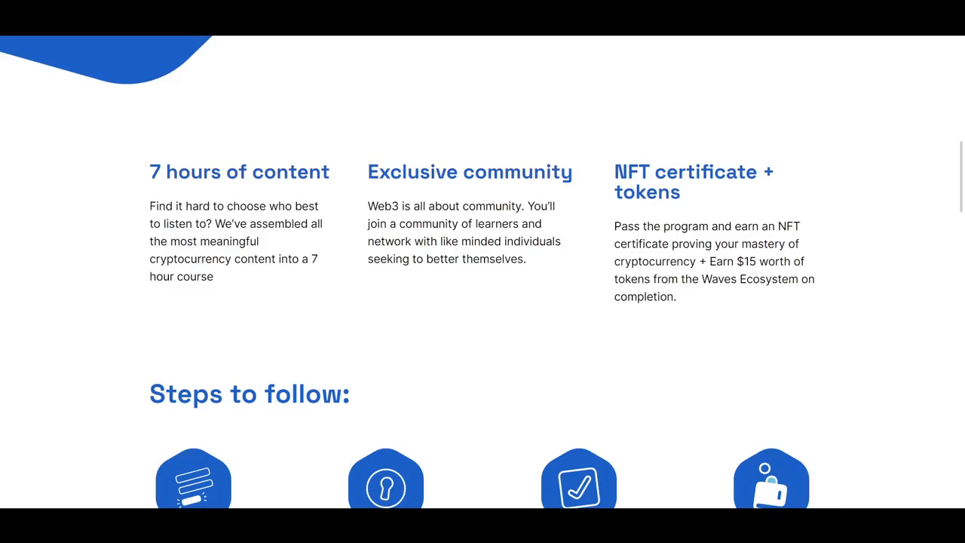
mouse_move(383, 73)
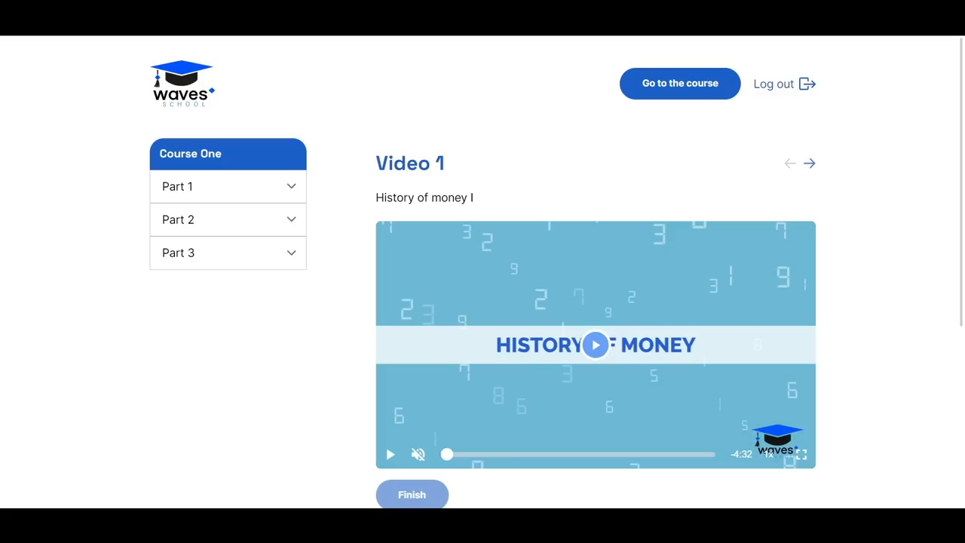
mouse_move(356, 117)
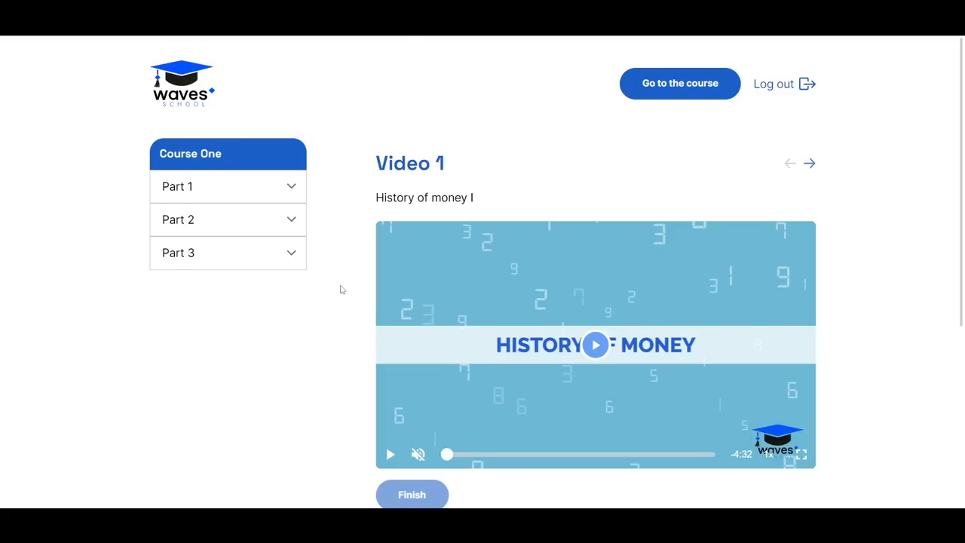
mouse_move(346, 413)
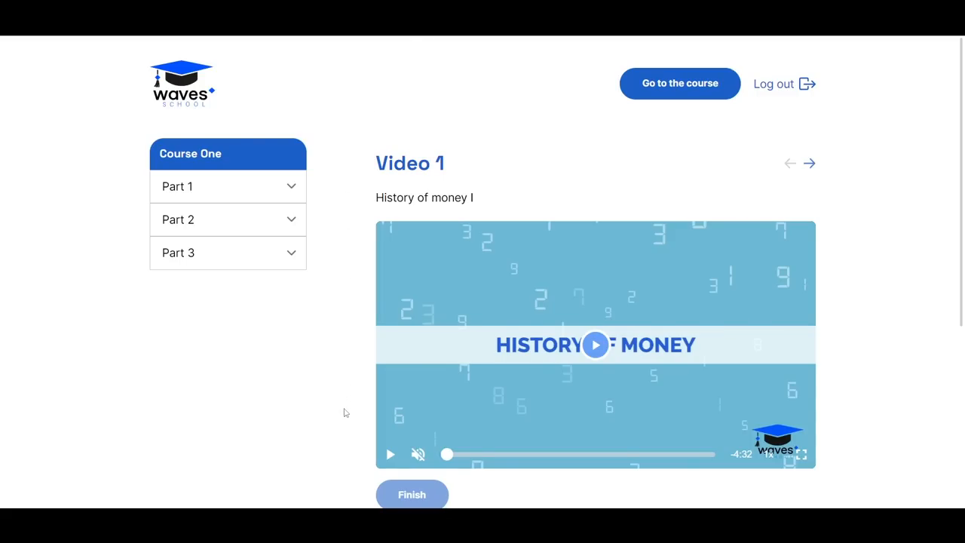
- Expand Part 1 of Course One in the sidebar and browse its video list
scroll(down, 3)
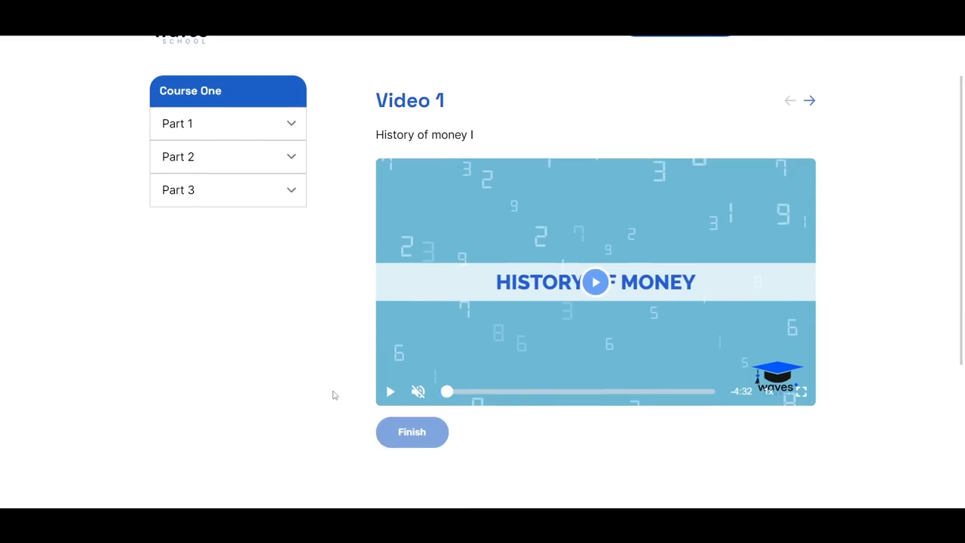
click(228, 123)
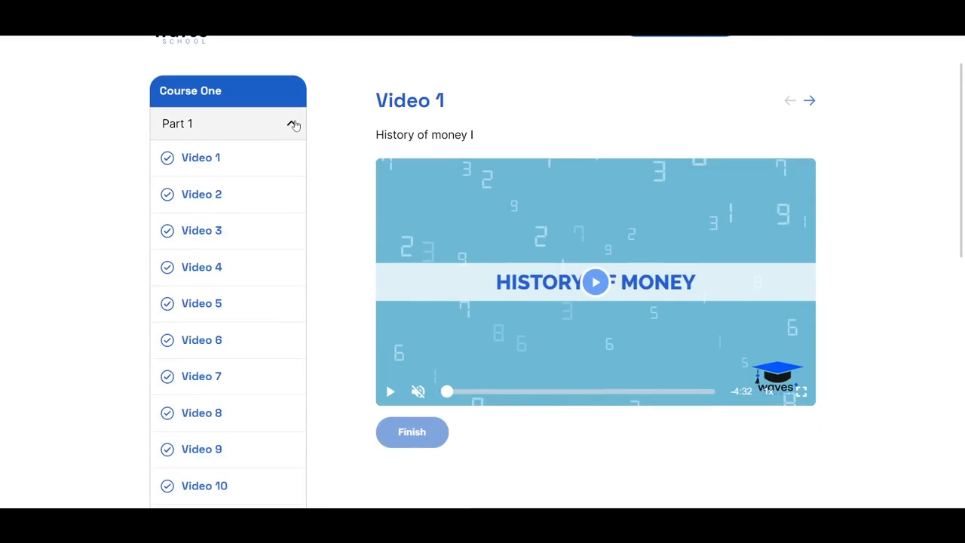
scroll(down, 3)
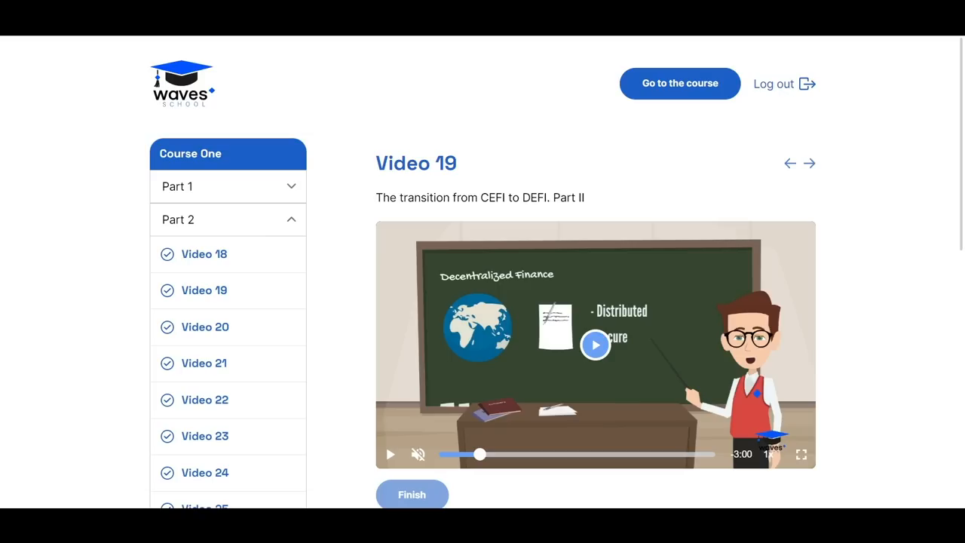
mouse_move(329, 137)
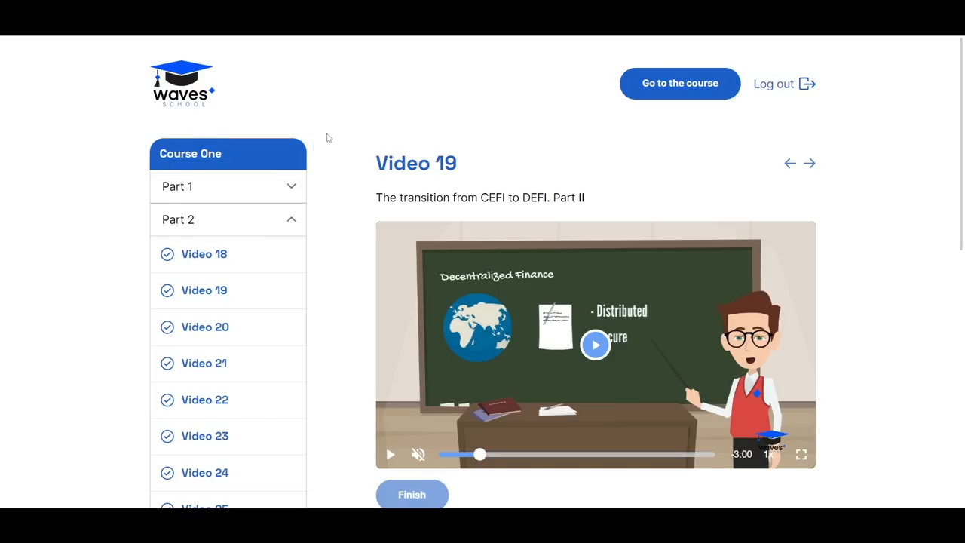
scroll(down, 3)
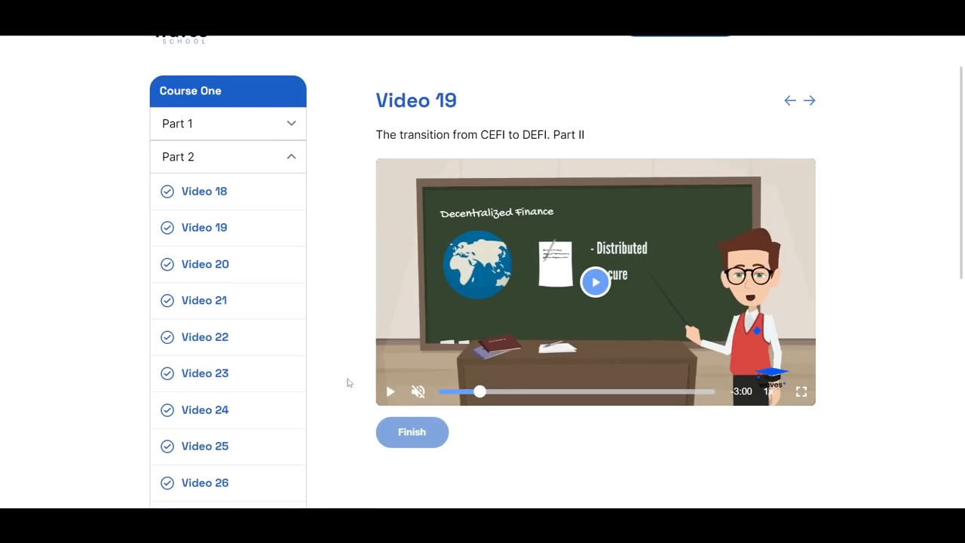
mouse_move(356, 164)
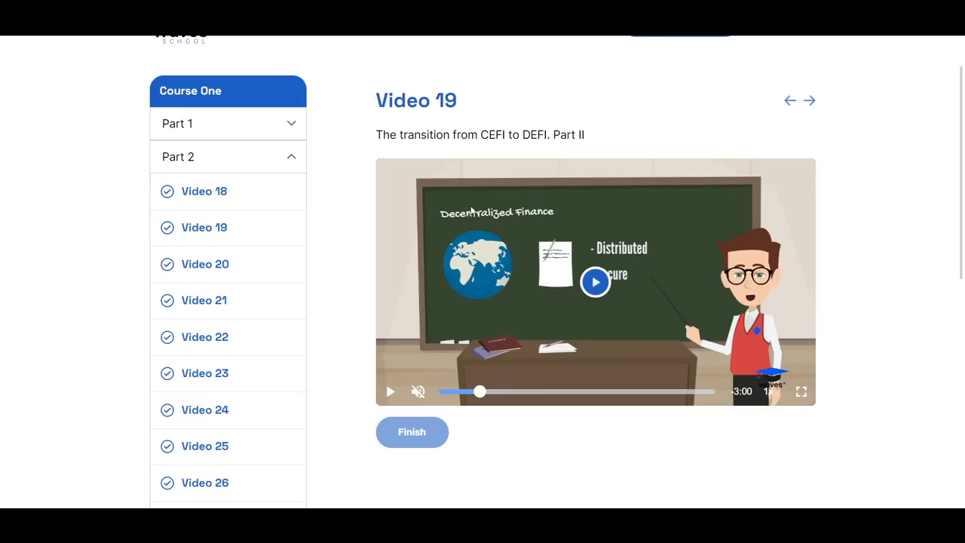
- Load Video 1, History of money I, and review the Course One outline again
click(768, 392)
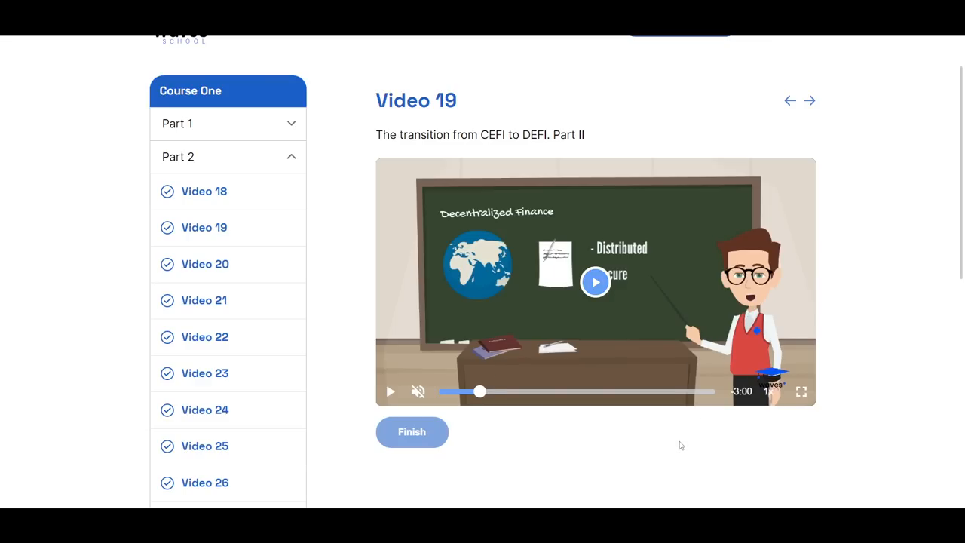
mouse_move(349, 382)
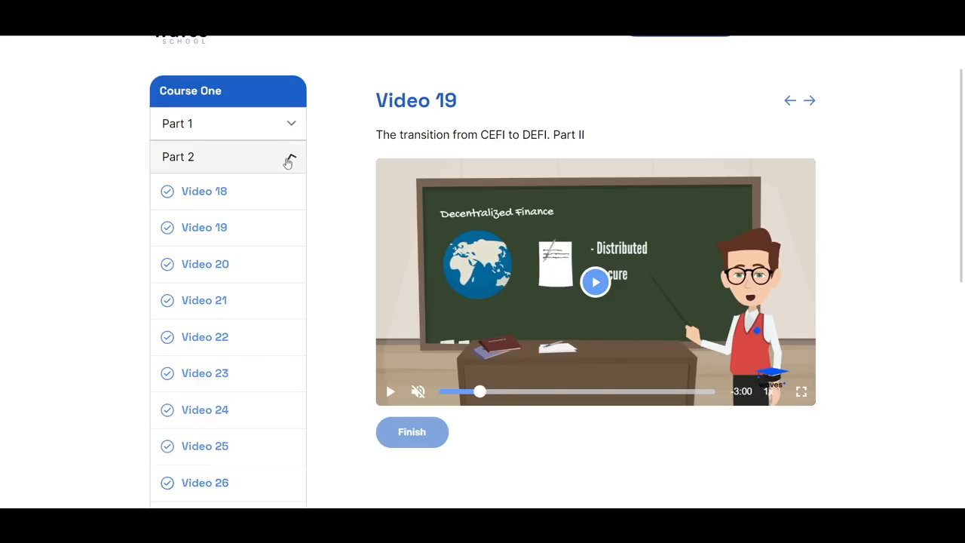
click(226, 124)
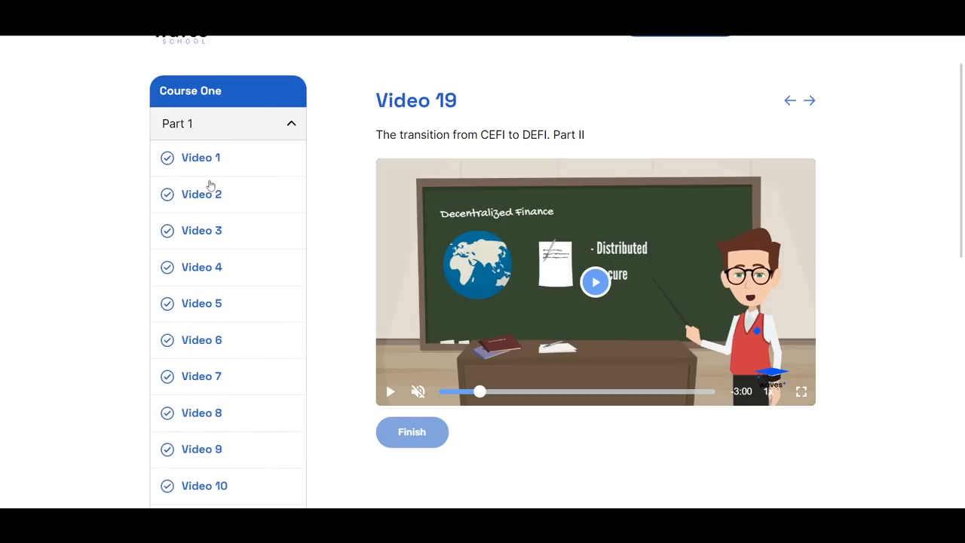
mouse_move(211, 349)
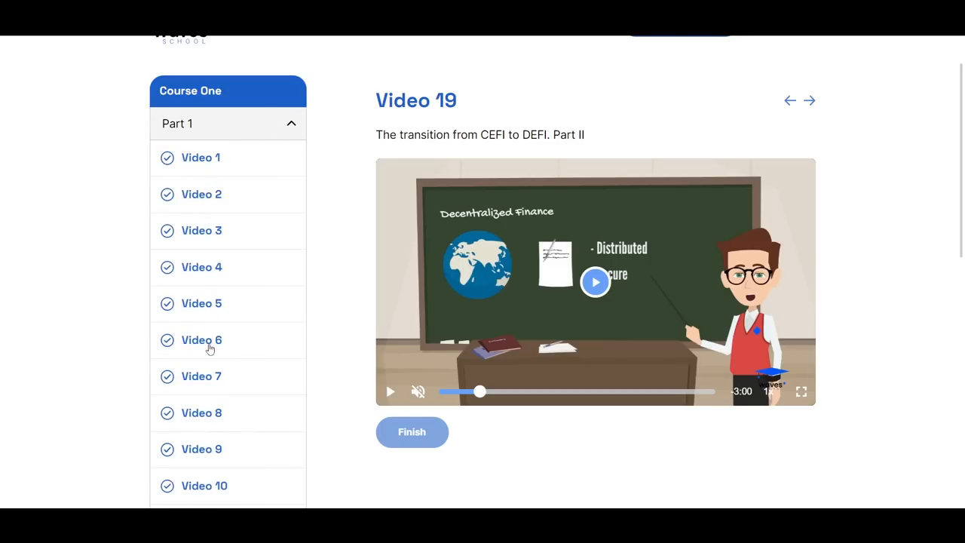
scroll(down, 3)
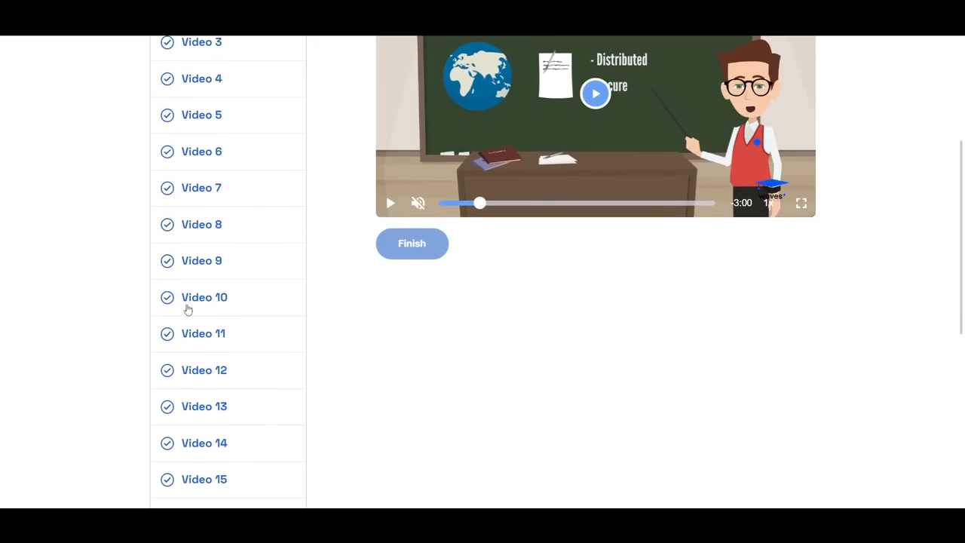
scroll(down, 3)
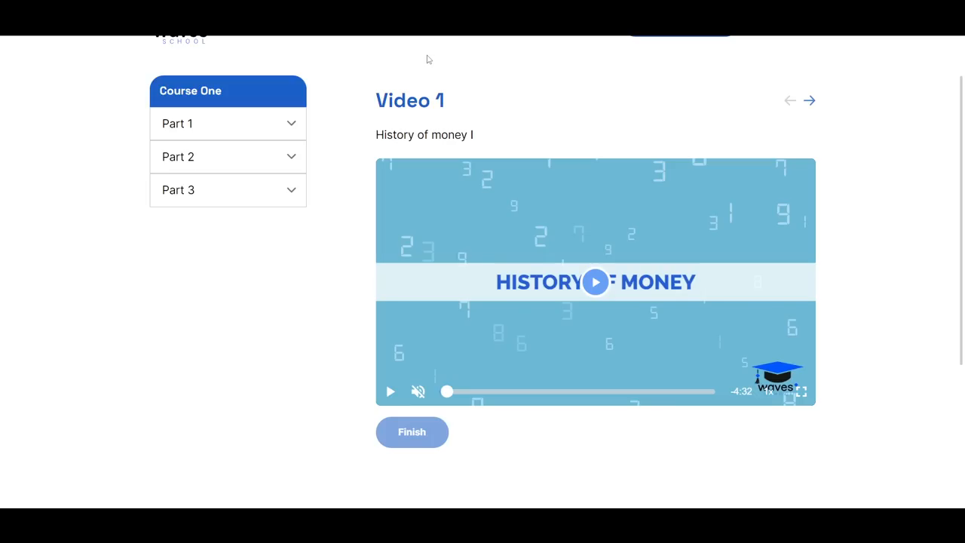
mouse_move(491, 63)
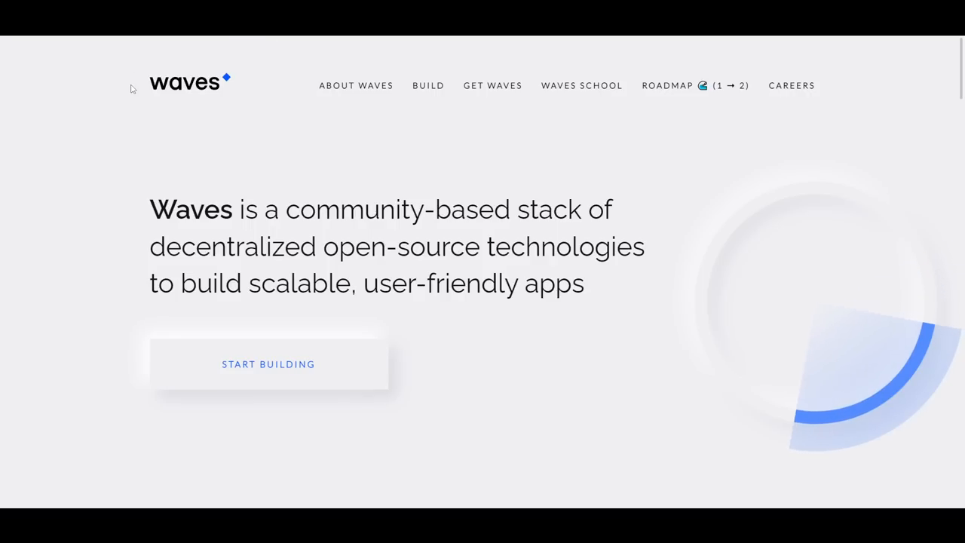
mouse_move(85, 183)
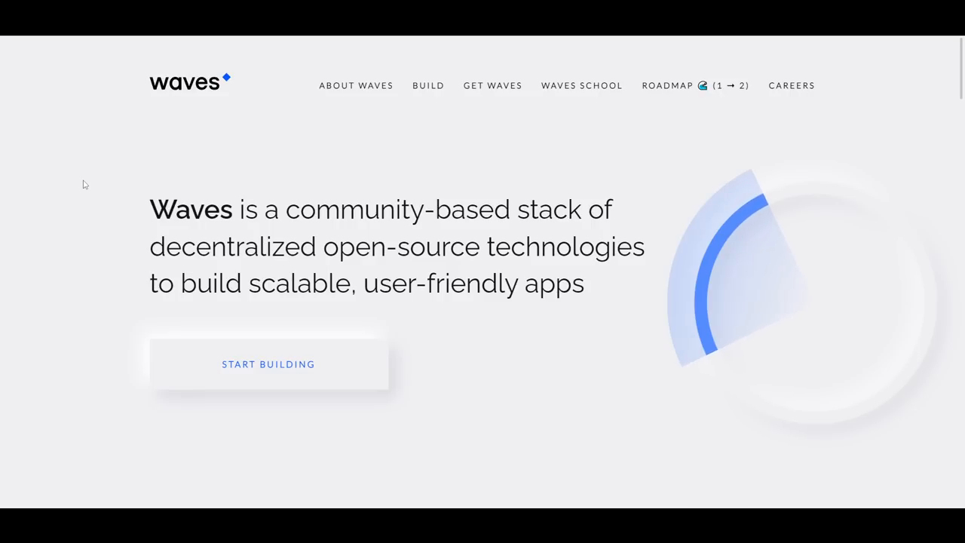
mouse_move(88, 296)
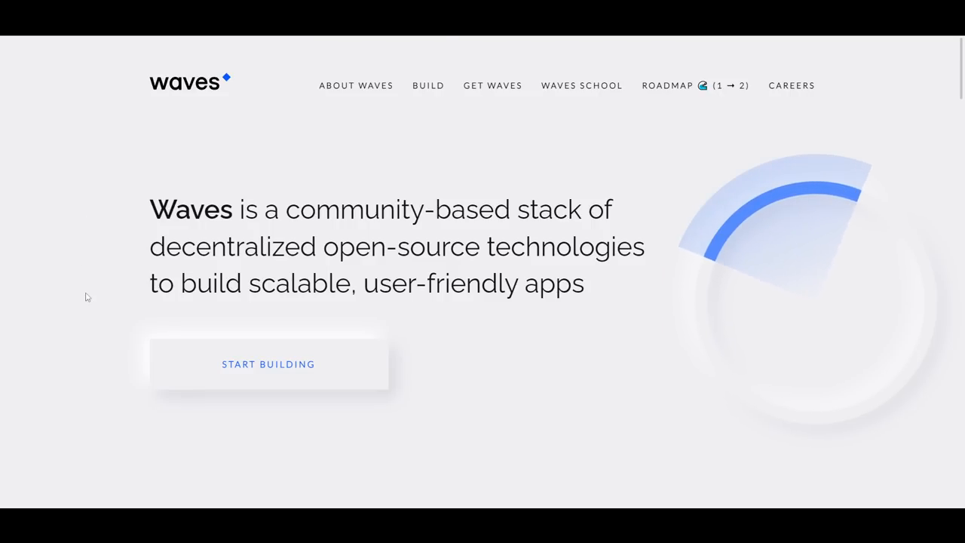
- Scroll the Waves homepage to the Why Waves? cards: Simple, Scalable, Eco-friendly, Open
scroll(down, 3)
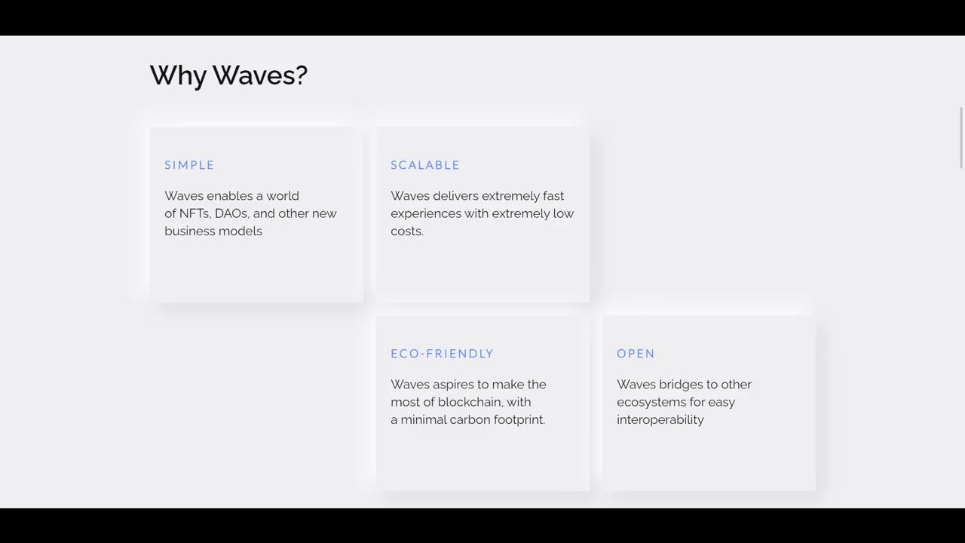
mouse_move(525, 85)
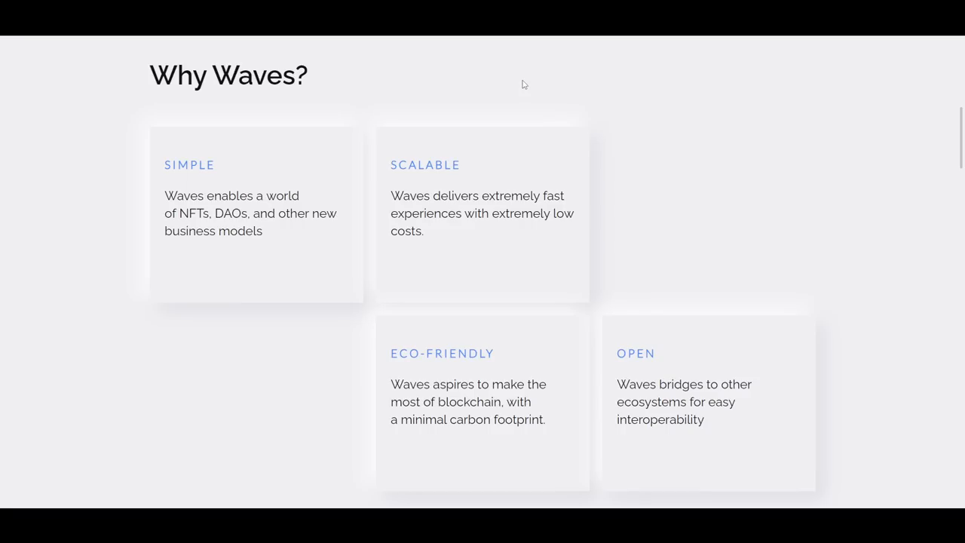
mouse_move(372, 143)
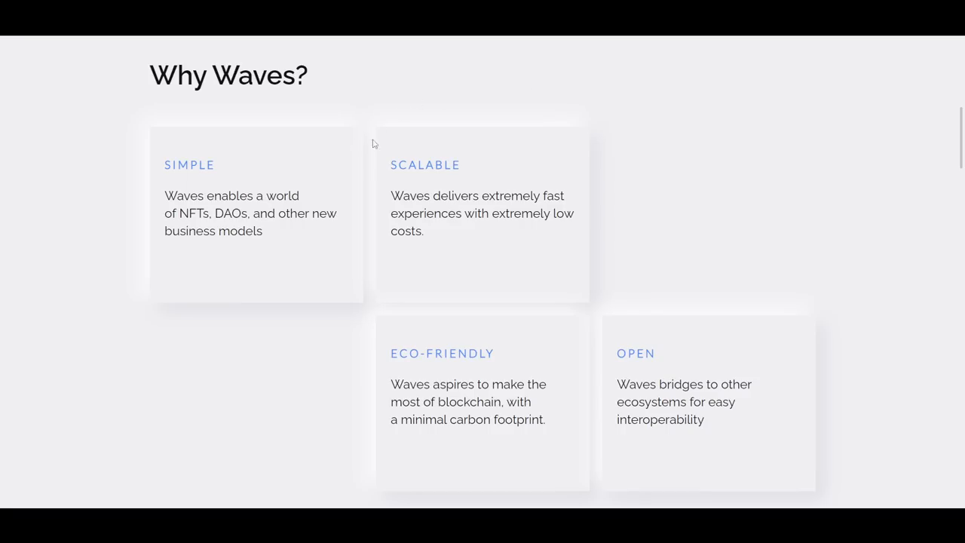
mouse_move(588, 54)
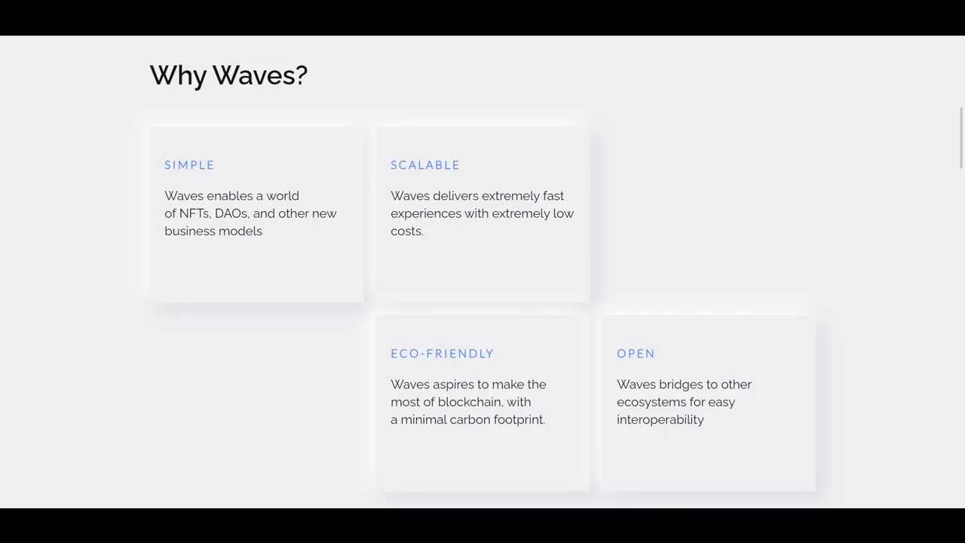
mouse_move(594, 61)
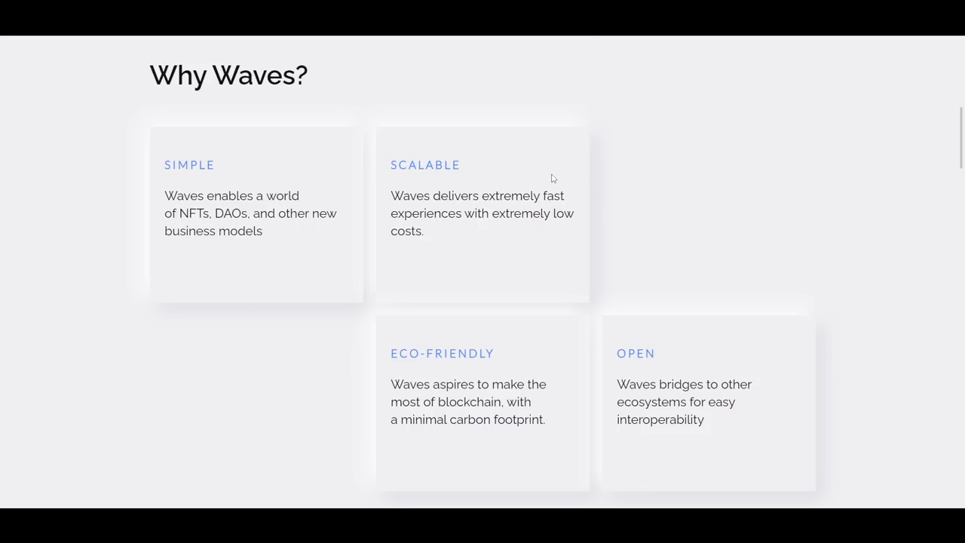
mouse_move(625, 155)
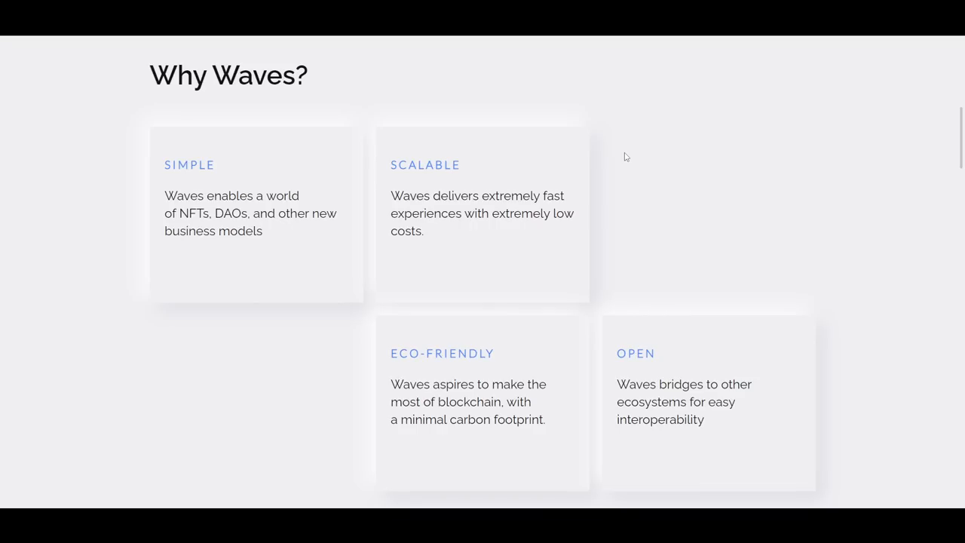
mouse_move(615, 64)
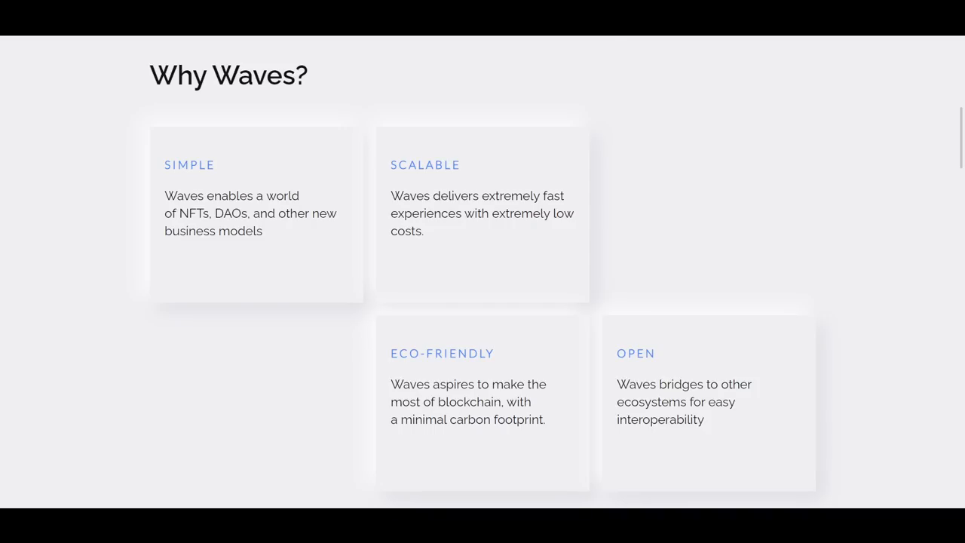
scroll(down, 3)
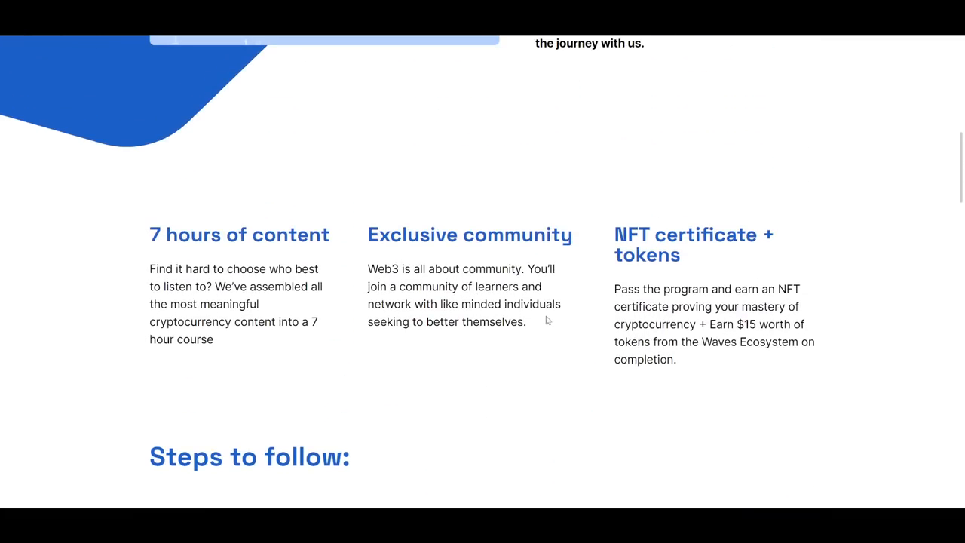
mouse_move(604, 367)
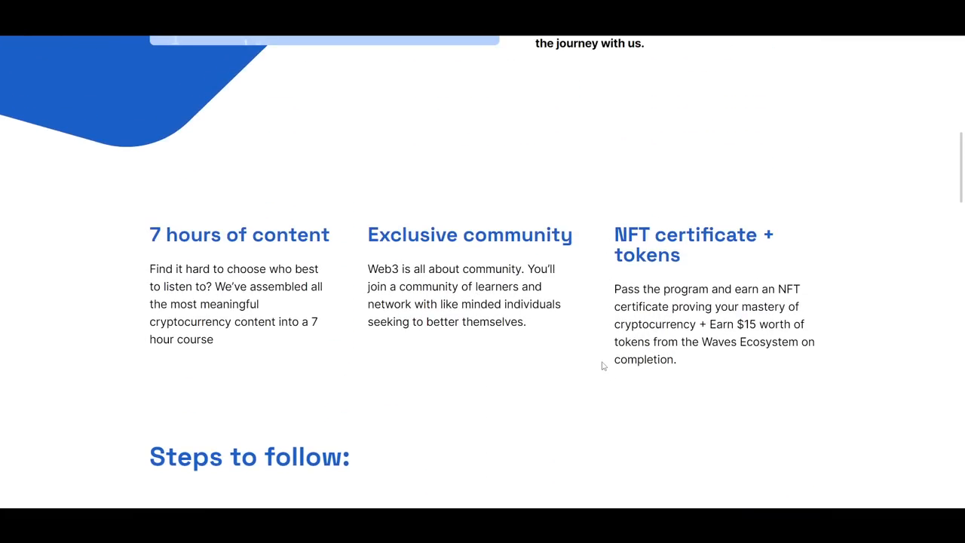
mouse_move(606, 370)
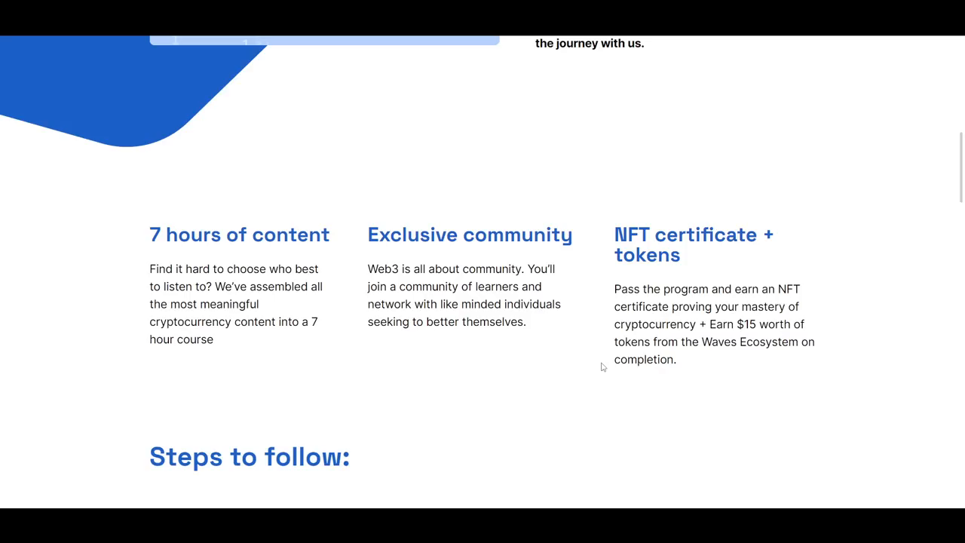
mouse_move(600, 253)
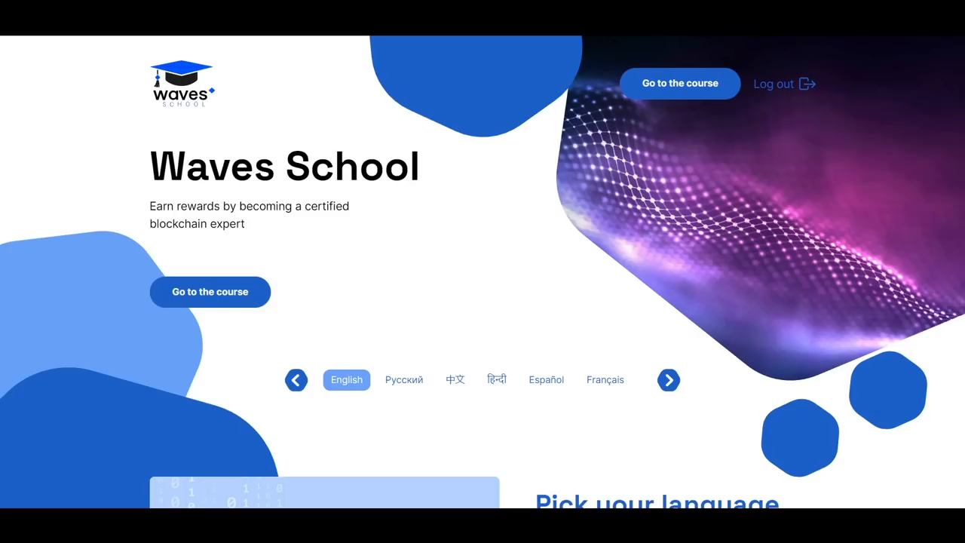
mouse_move(466, 211)
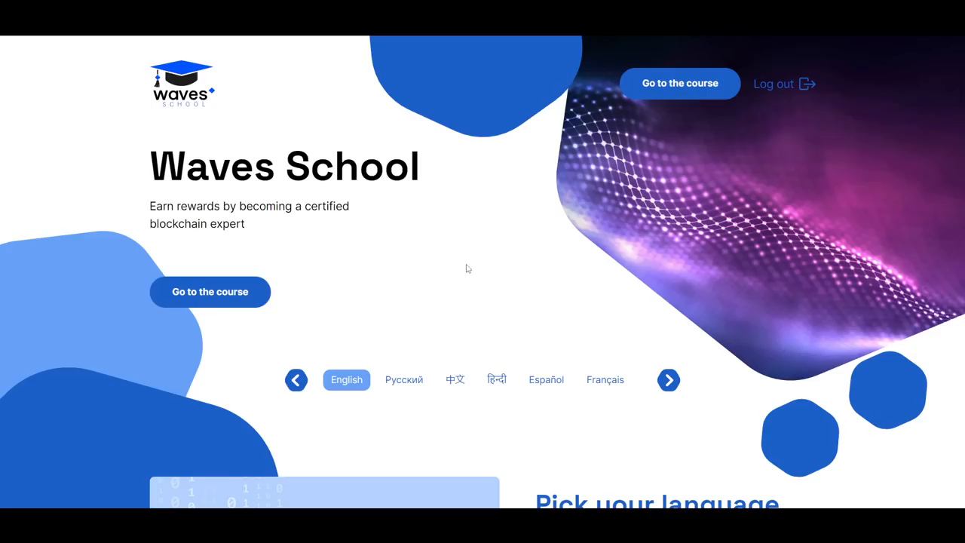
mouse_move(209, 292)
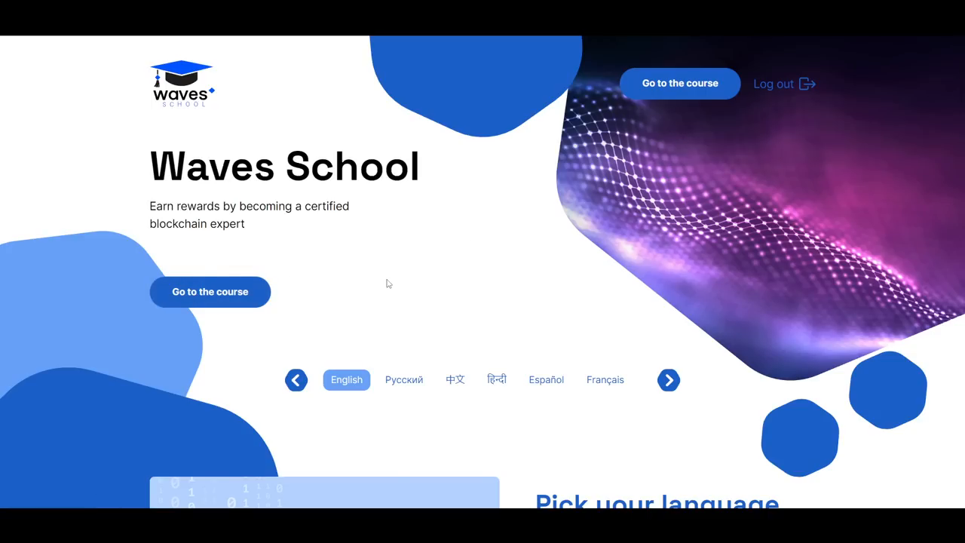
- Scroll the Waves School landing page near the hero banner before the YouTube channel tab
scroll(down, 3)
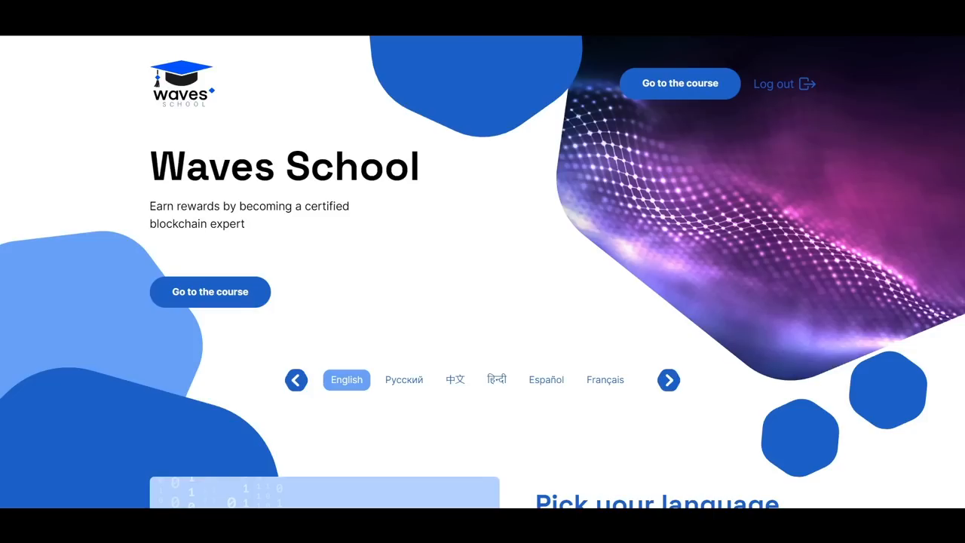
mouse_move(468, 160)
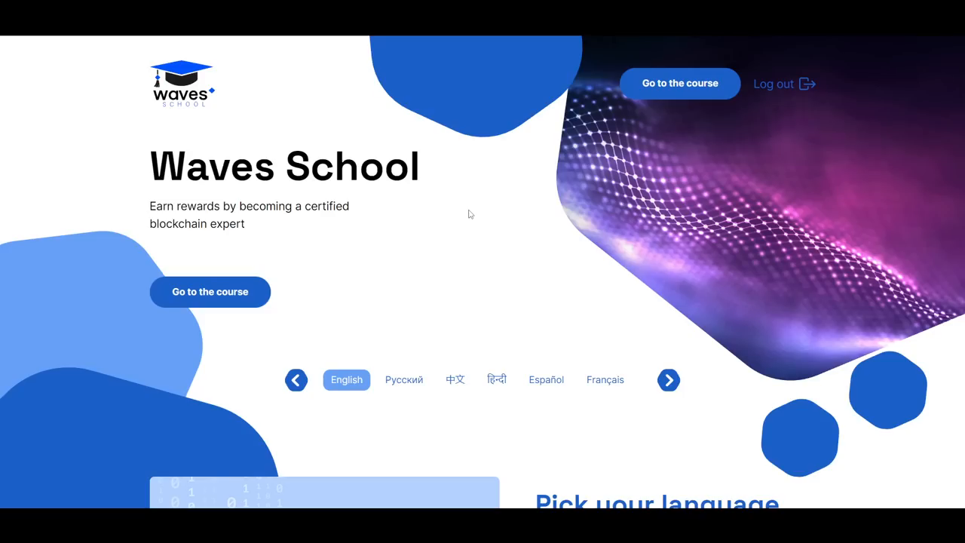
mouse_move(571, 106)
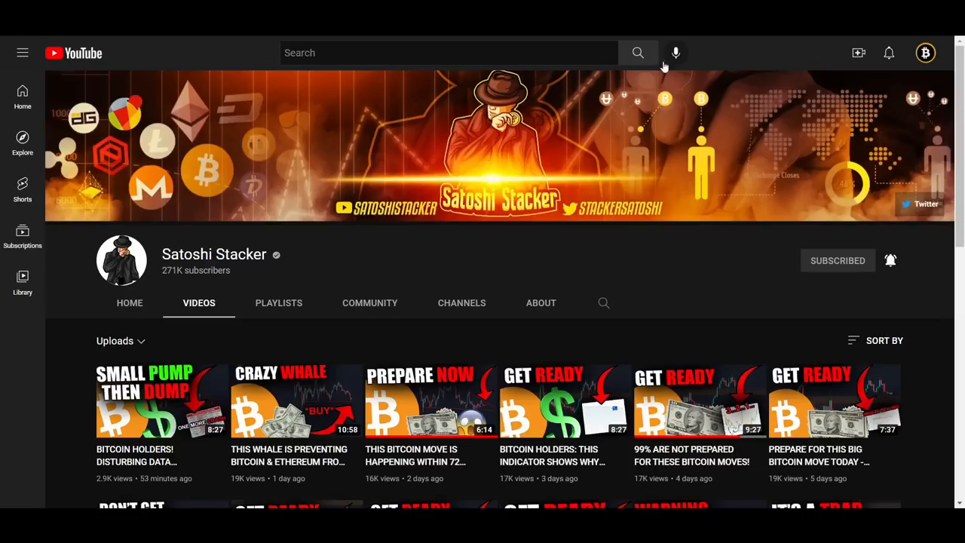
mouse_move(453, 250)
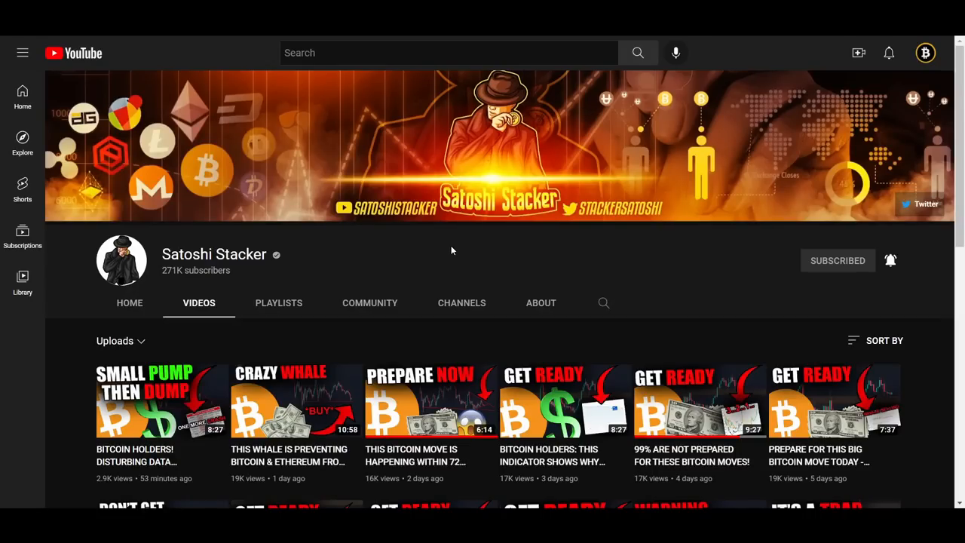